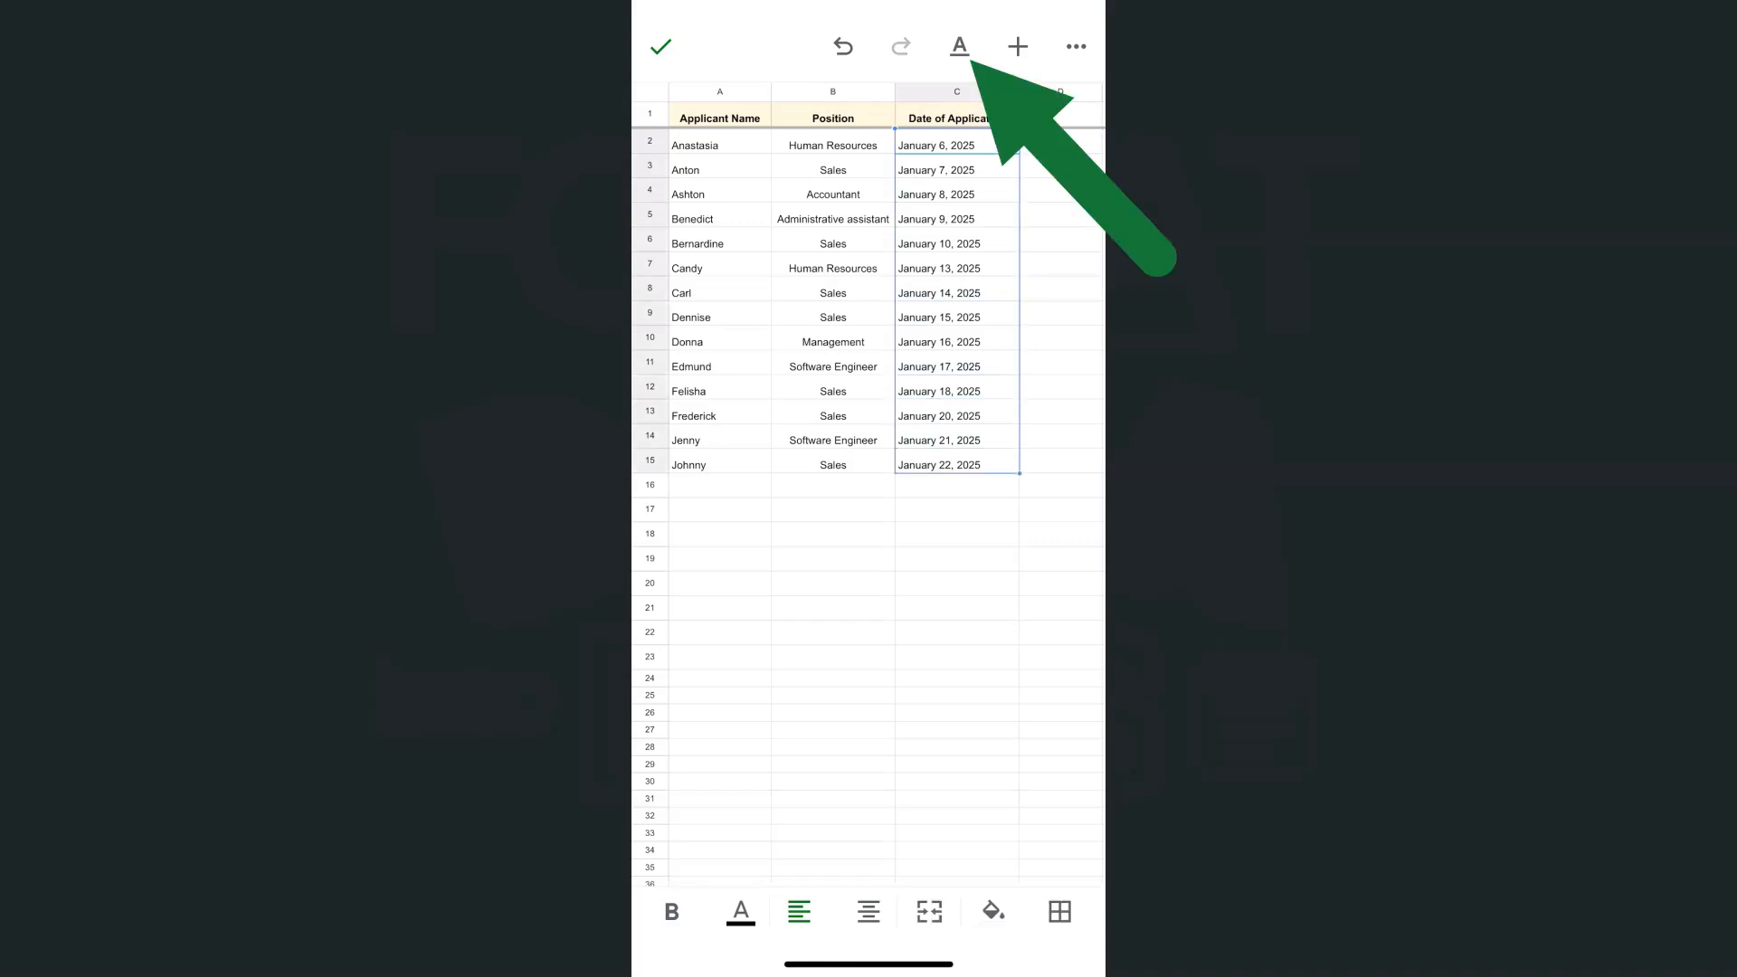
Open the text format panel for column C and switch to its Cell options
click(959, 46)
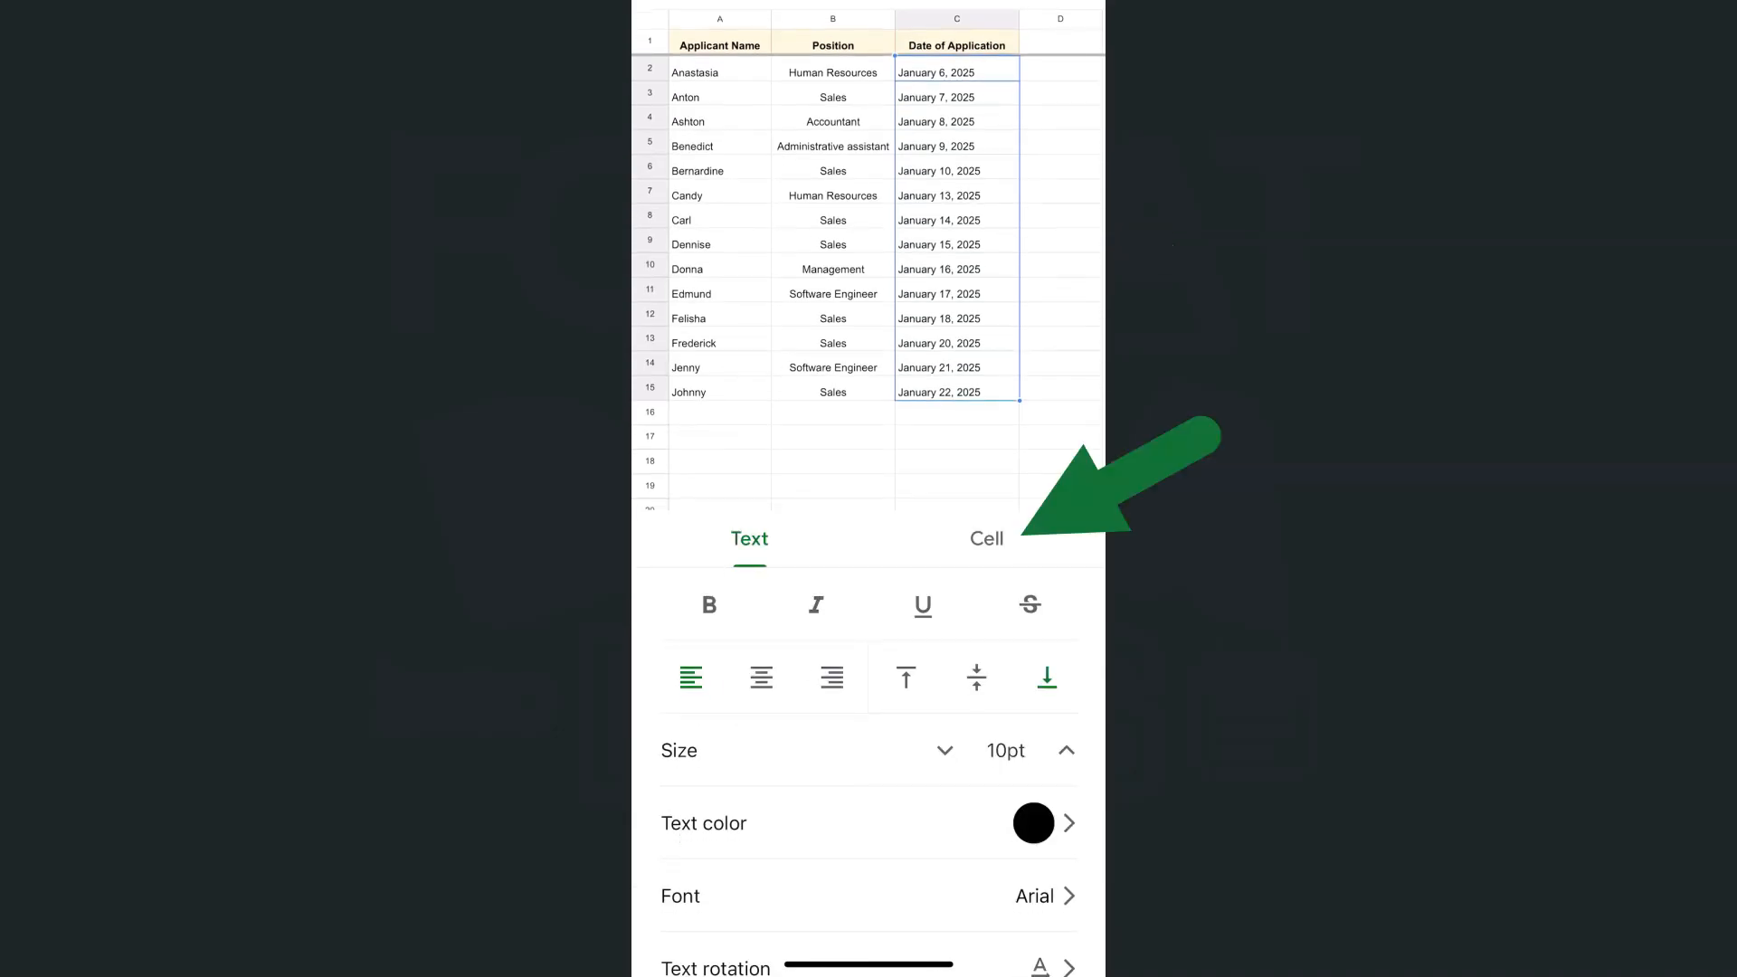
click(985, 538)
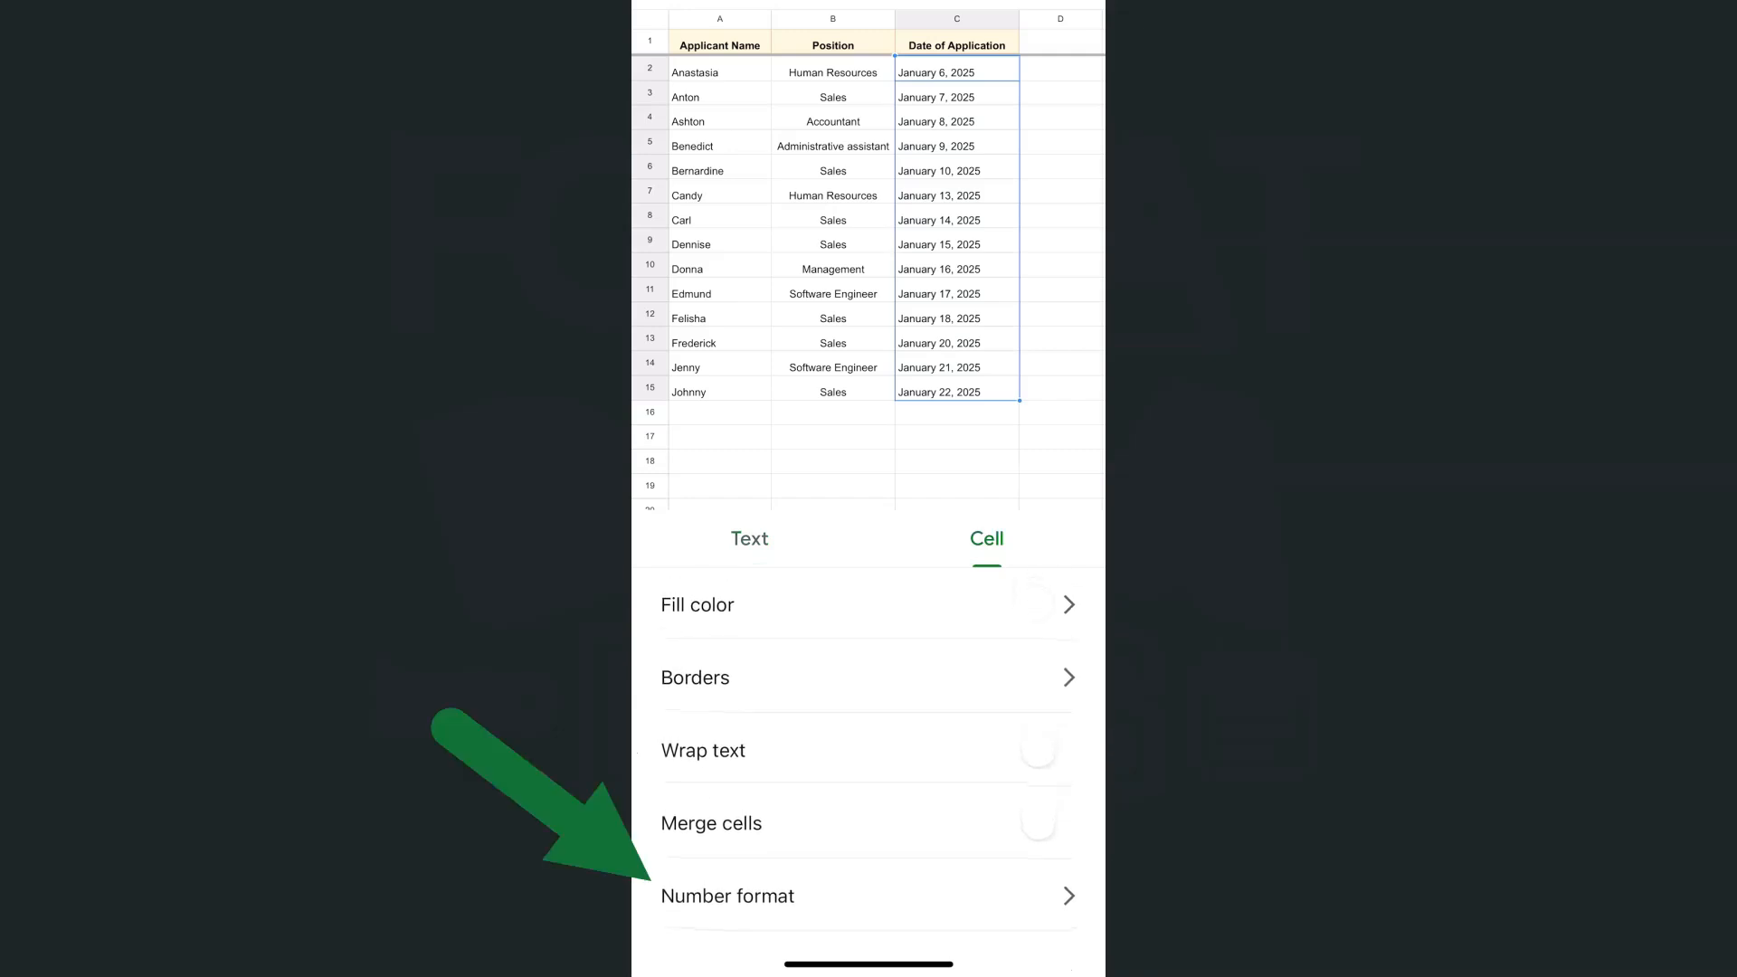
Open Number format and go to More date/time formats
click(726, 895)
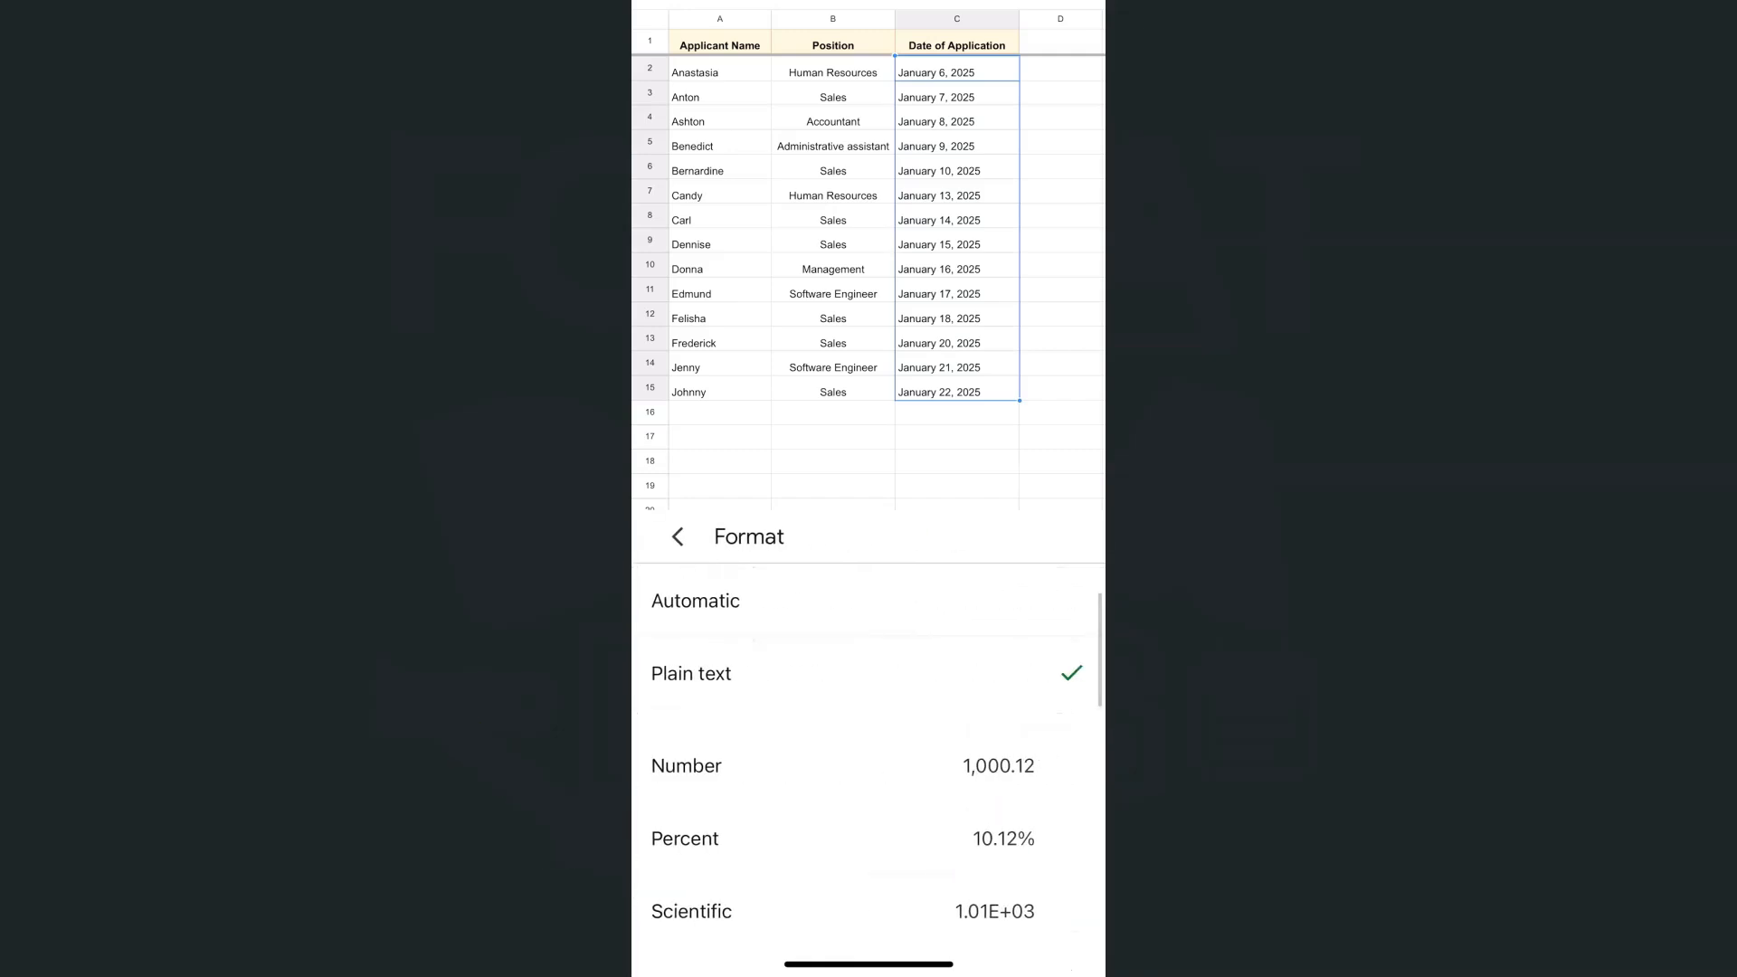
scroll(down, 3)
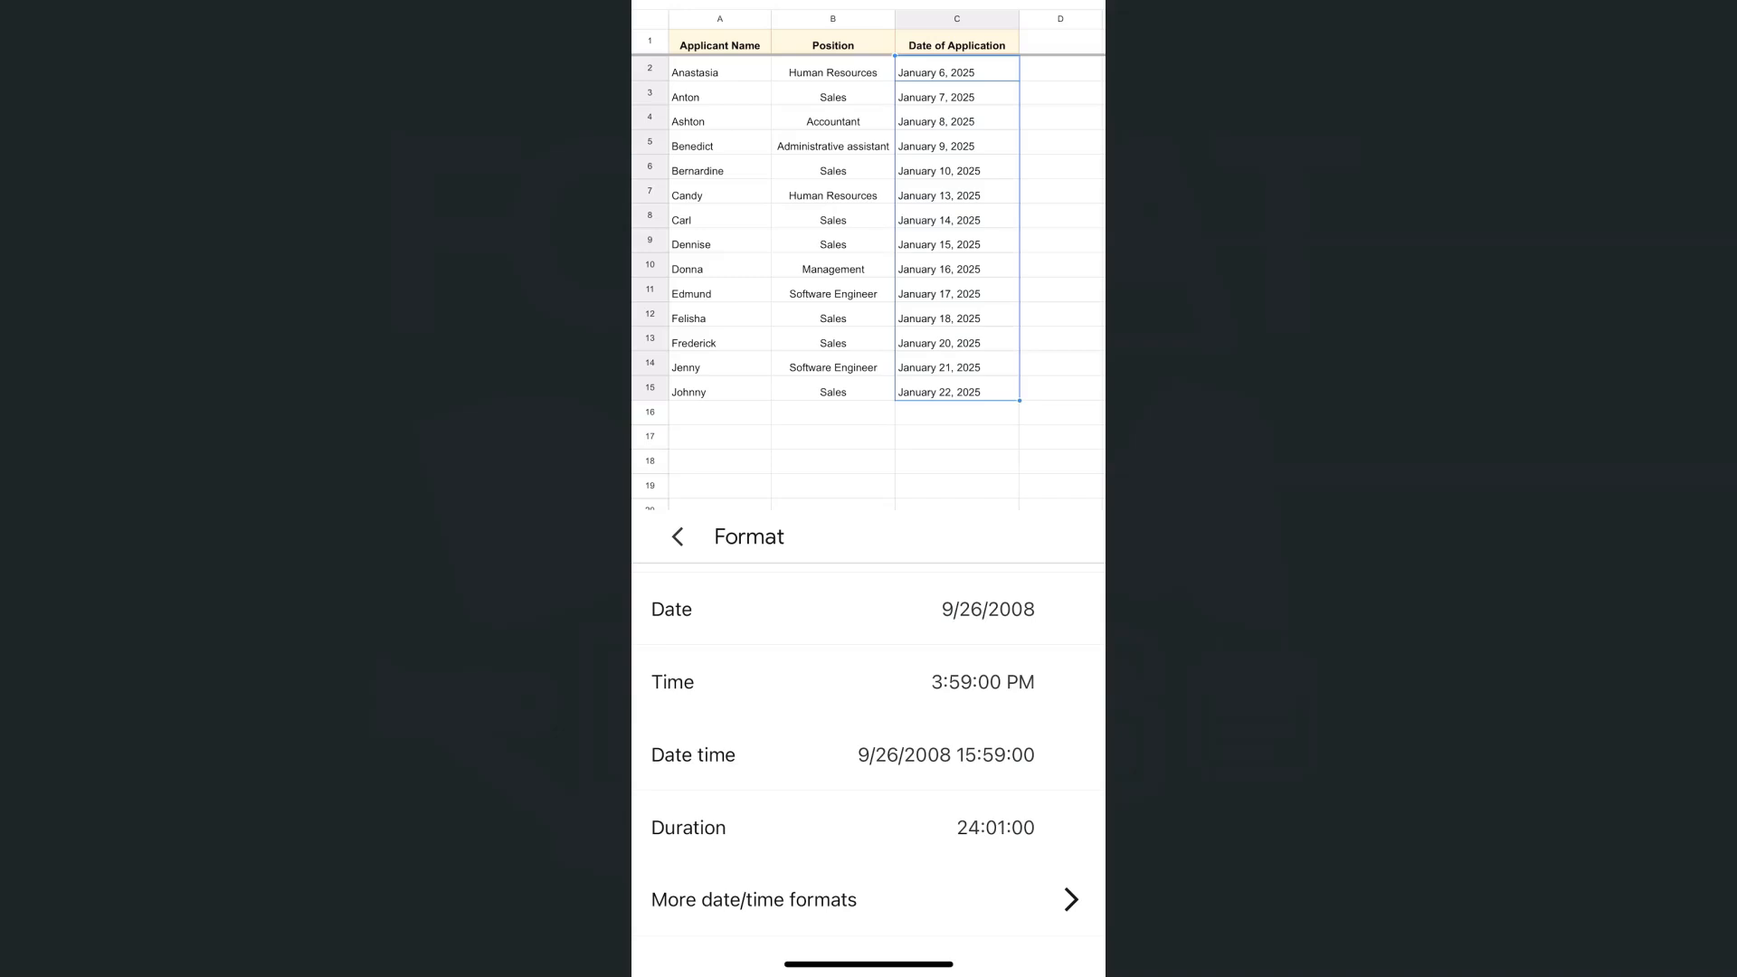
click(754, 900)
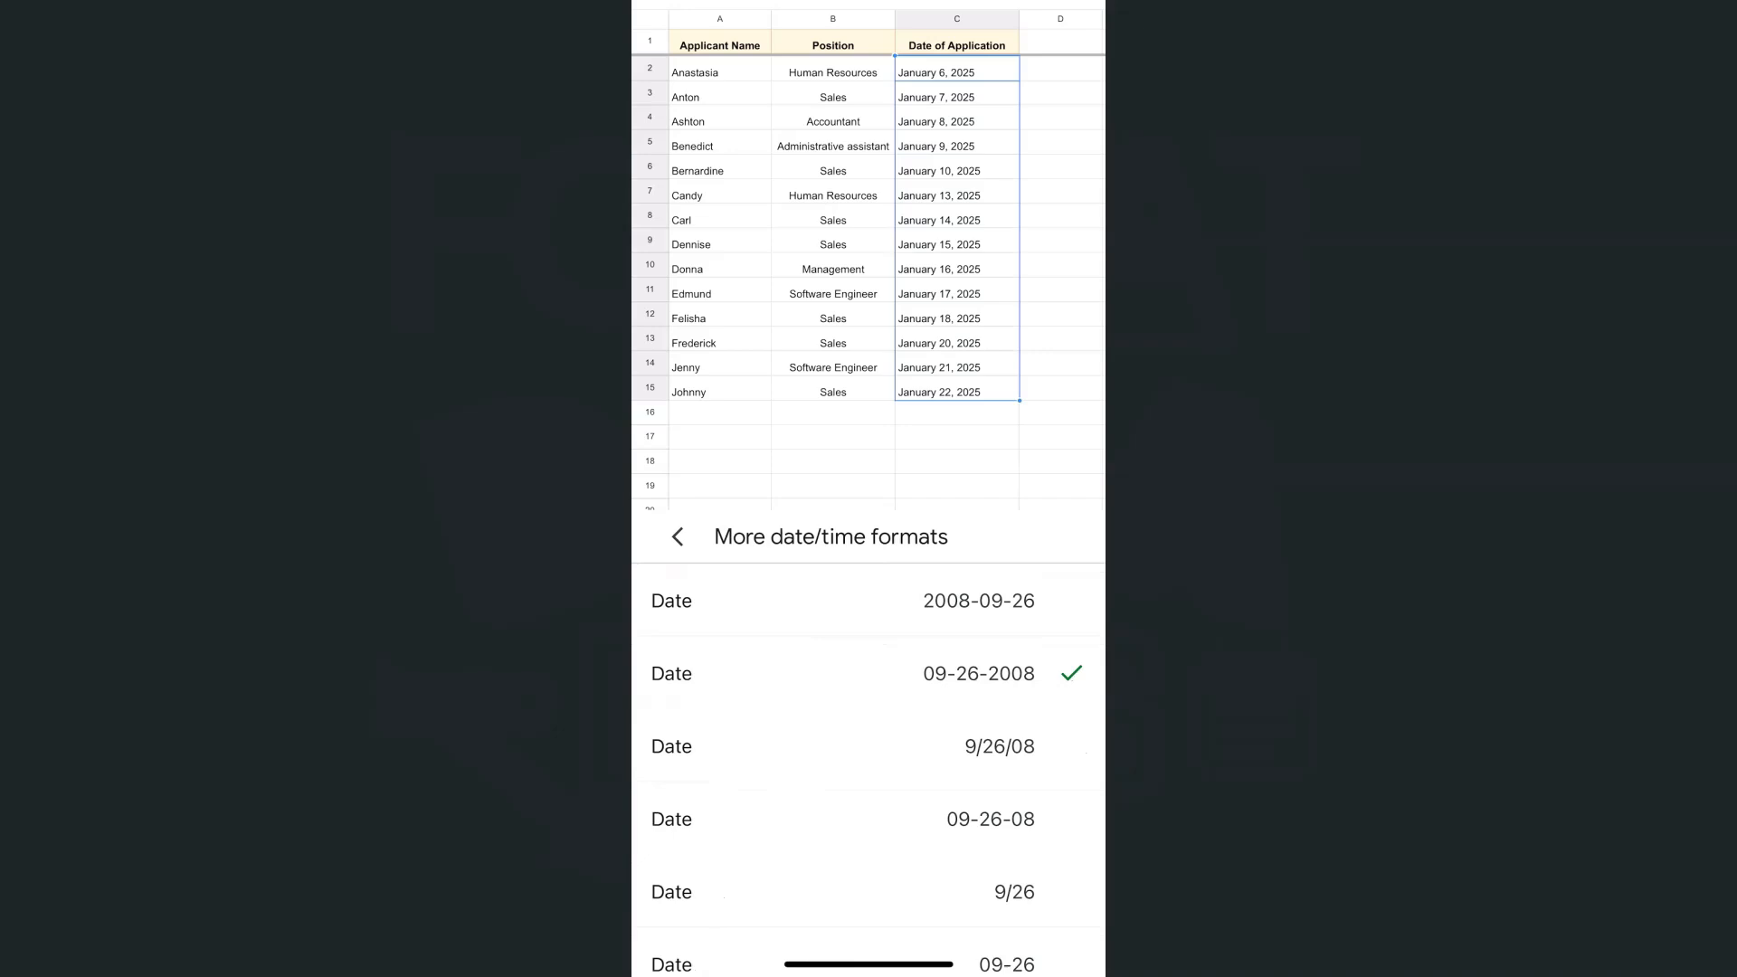
Scroll the date/time format list to find the 09-26-08 format
scroll(down, 3)
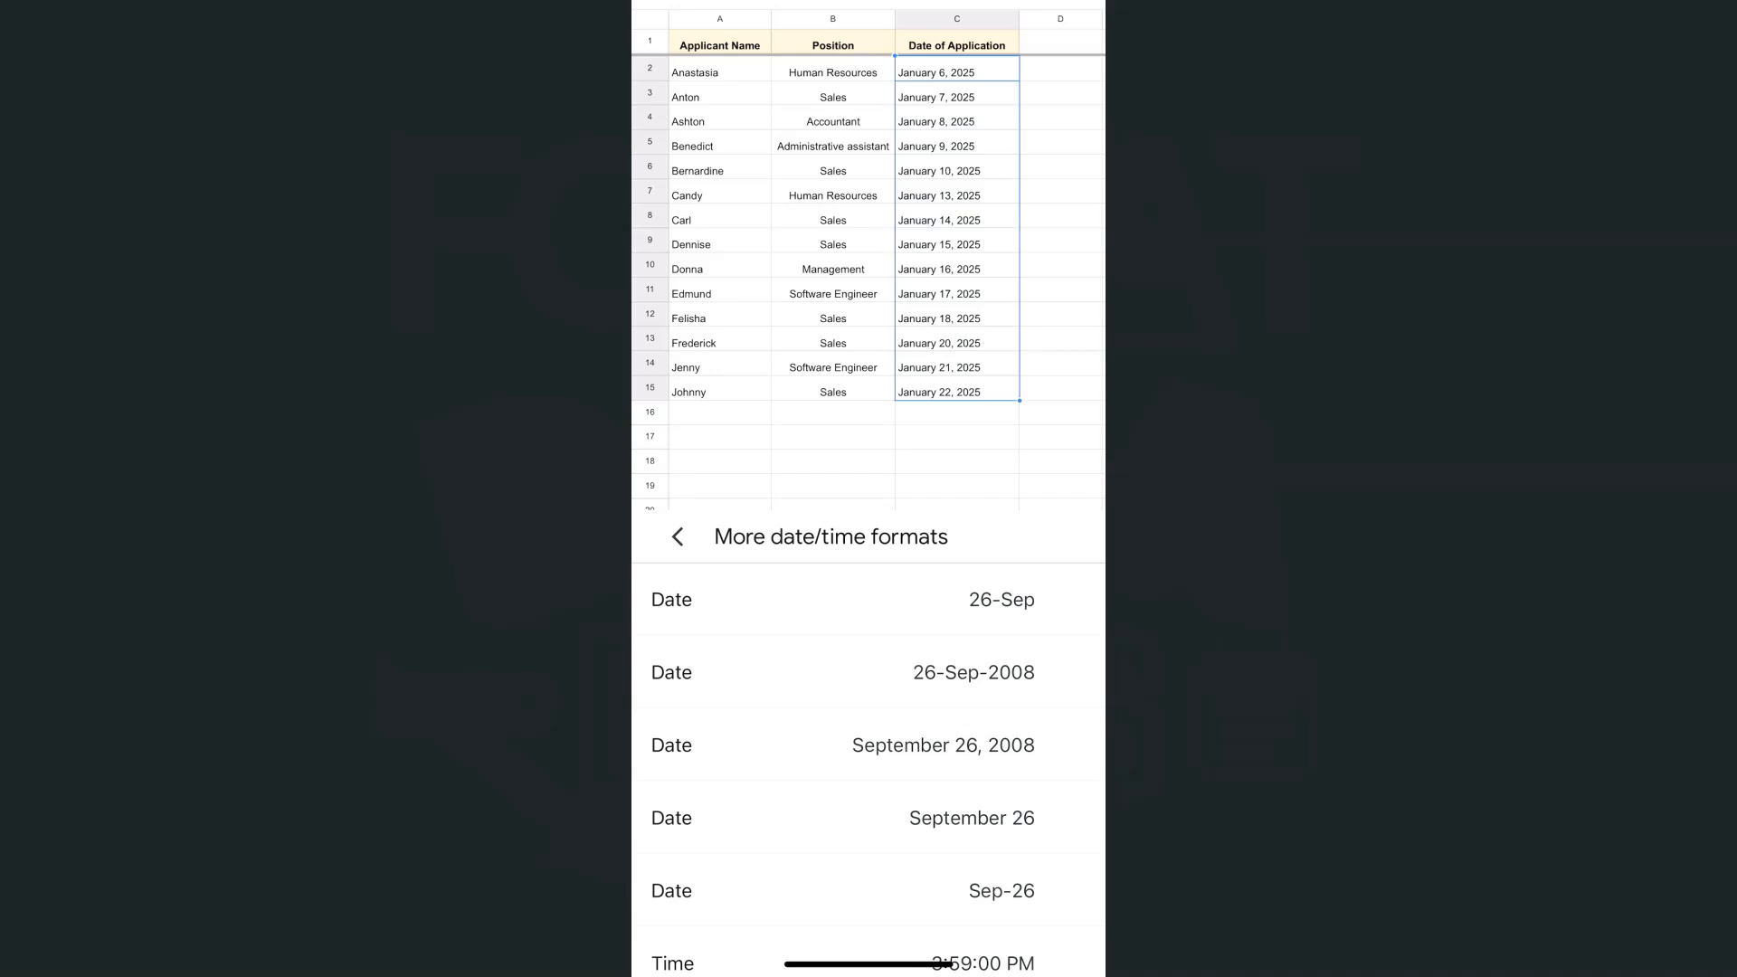
scroll(down, 3)
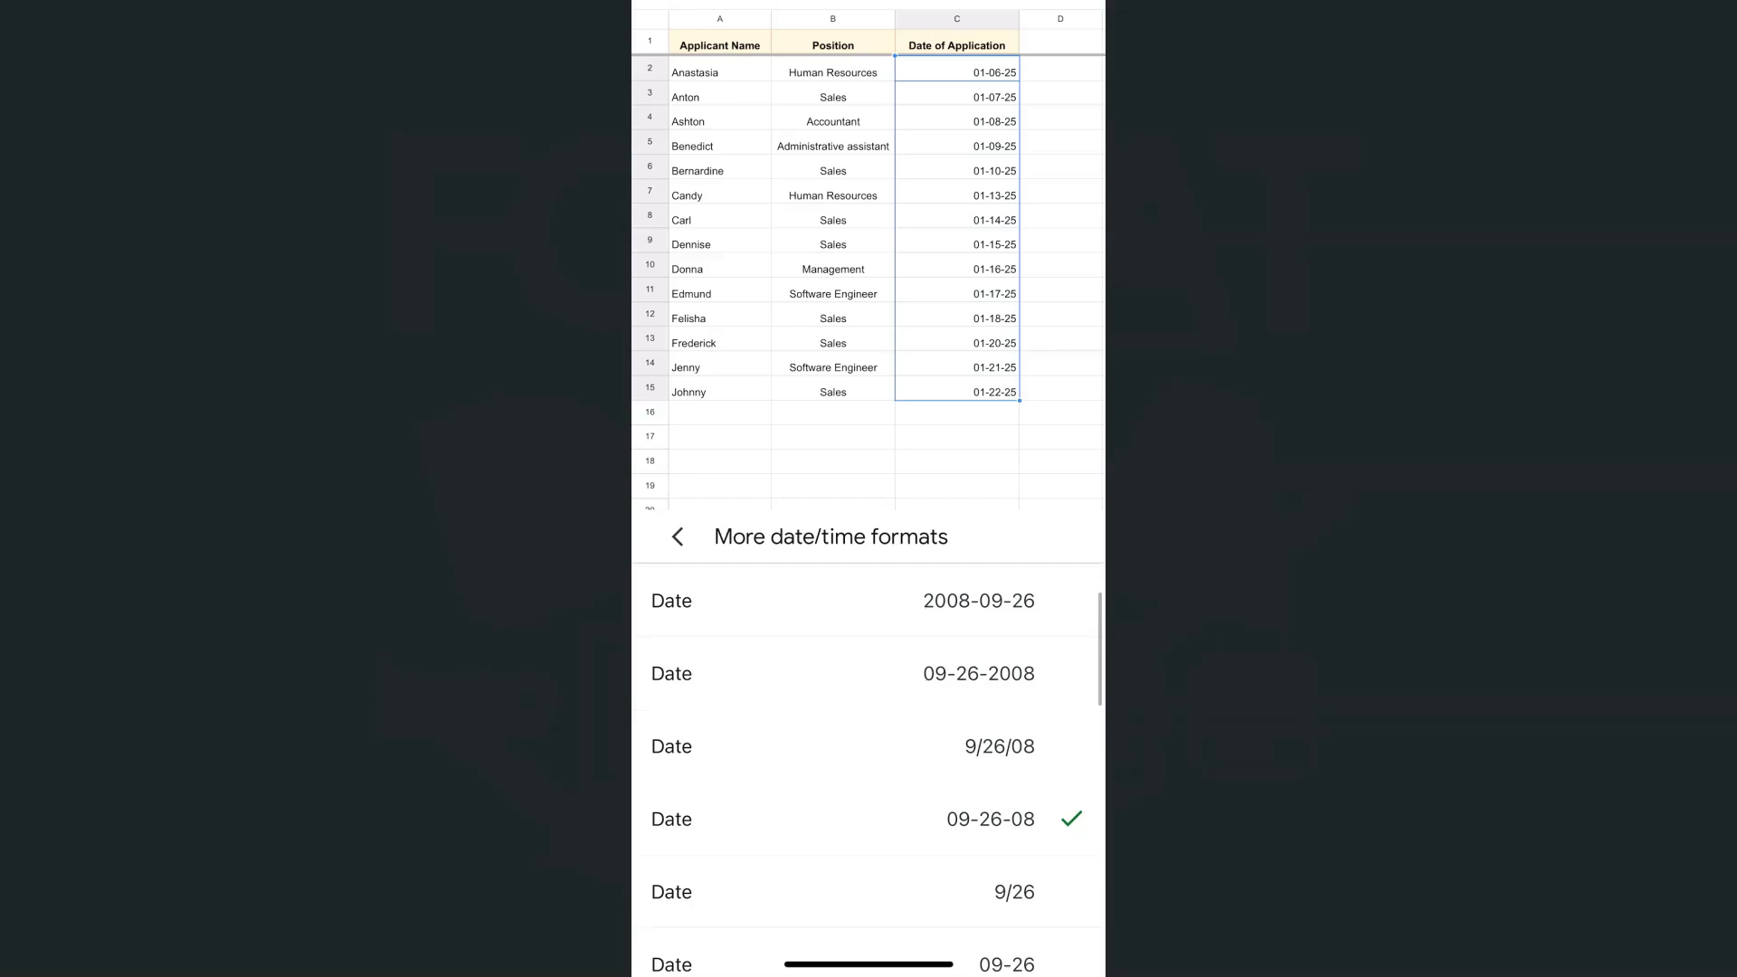
click(978, 673)
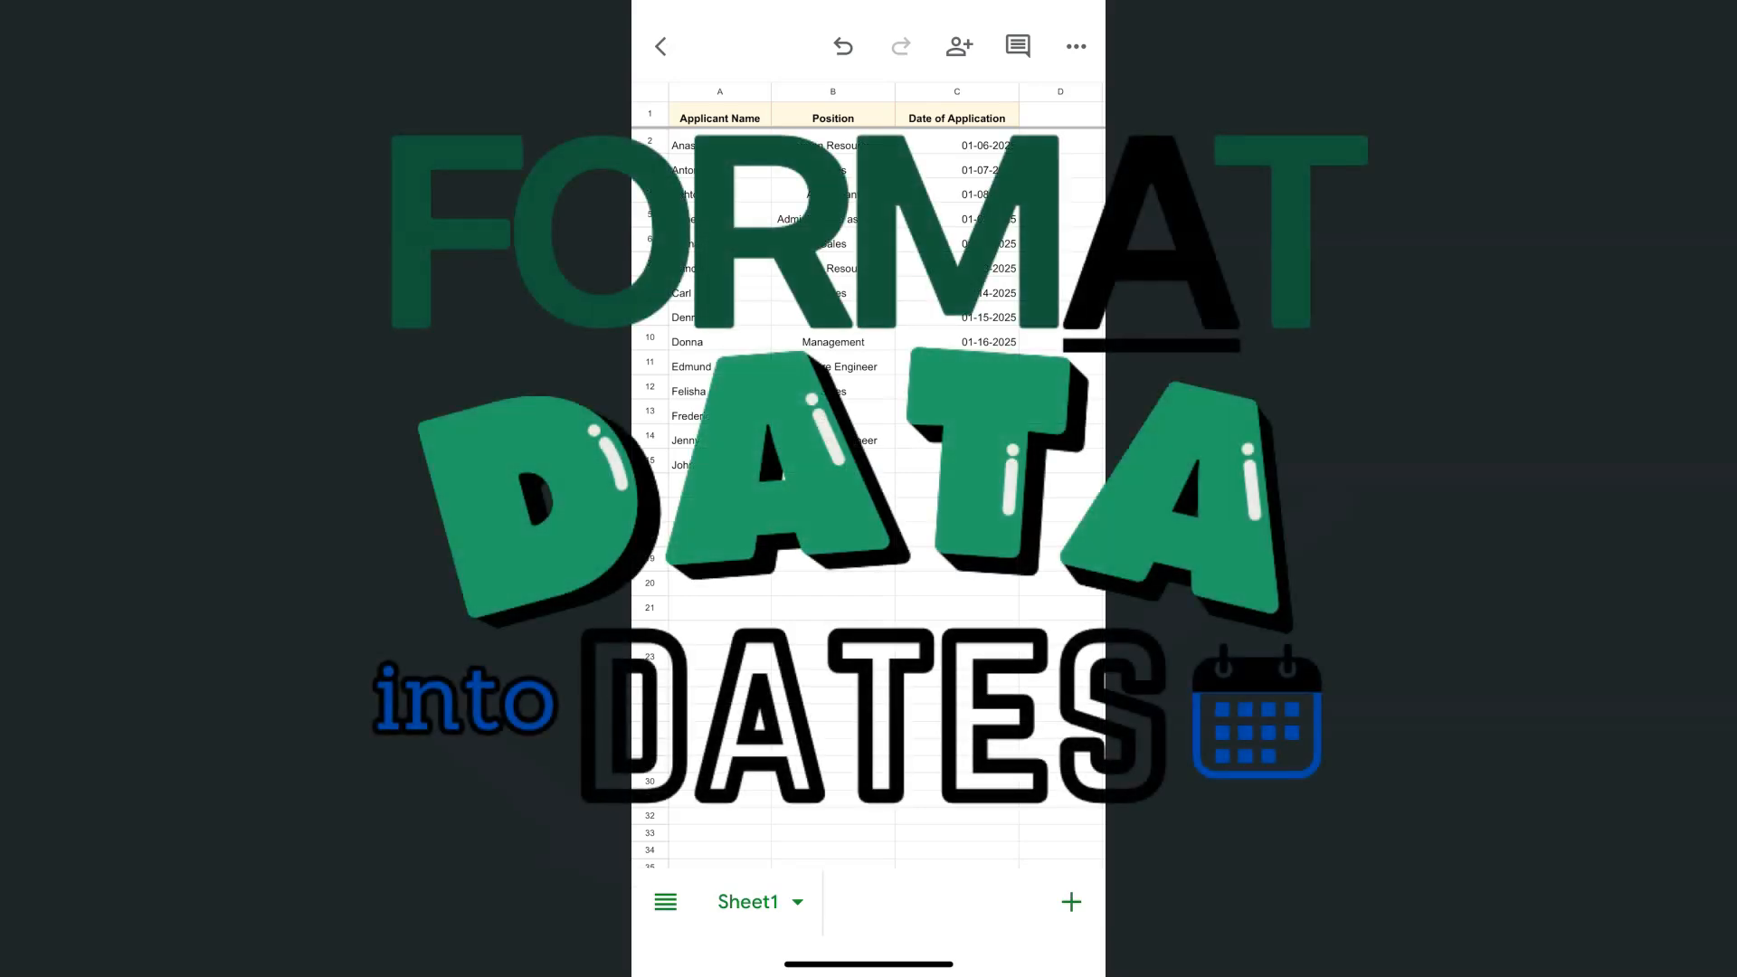
click(955, 145)
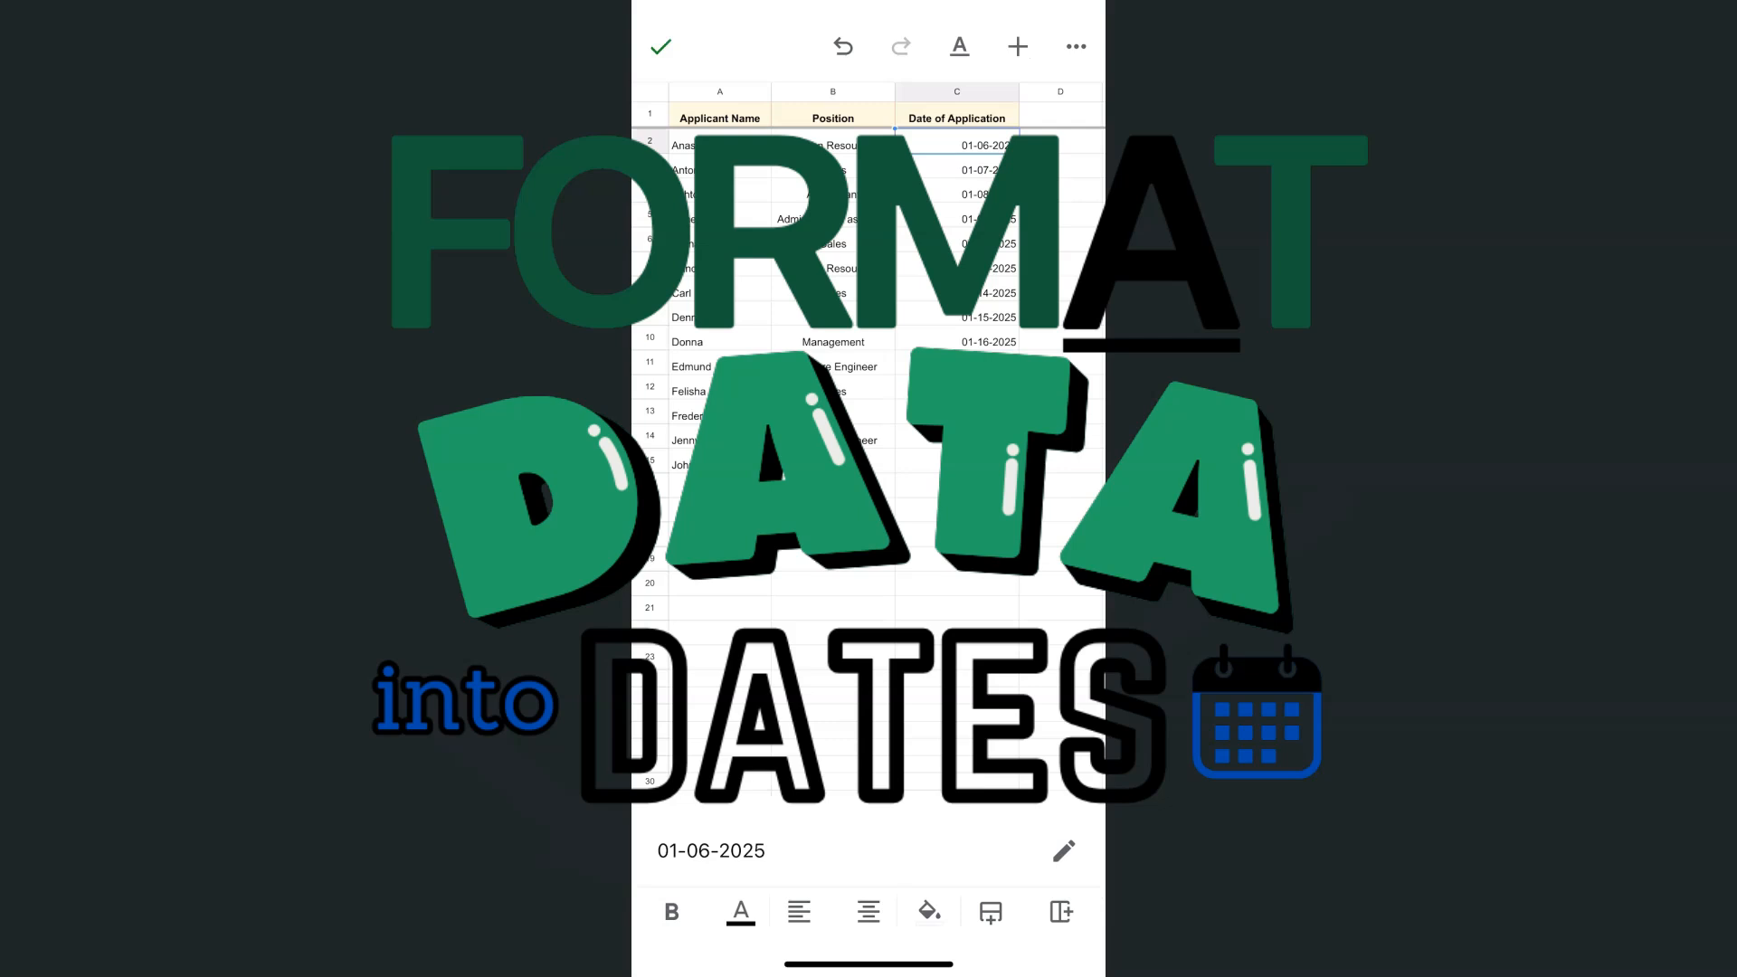
click(660, 46)
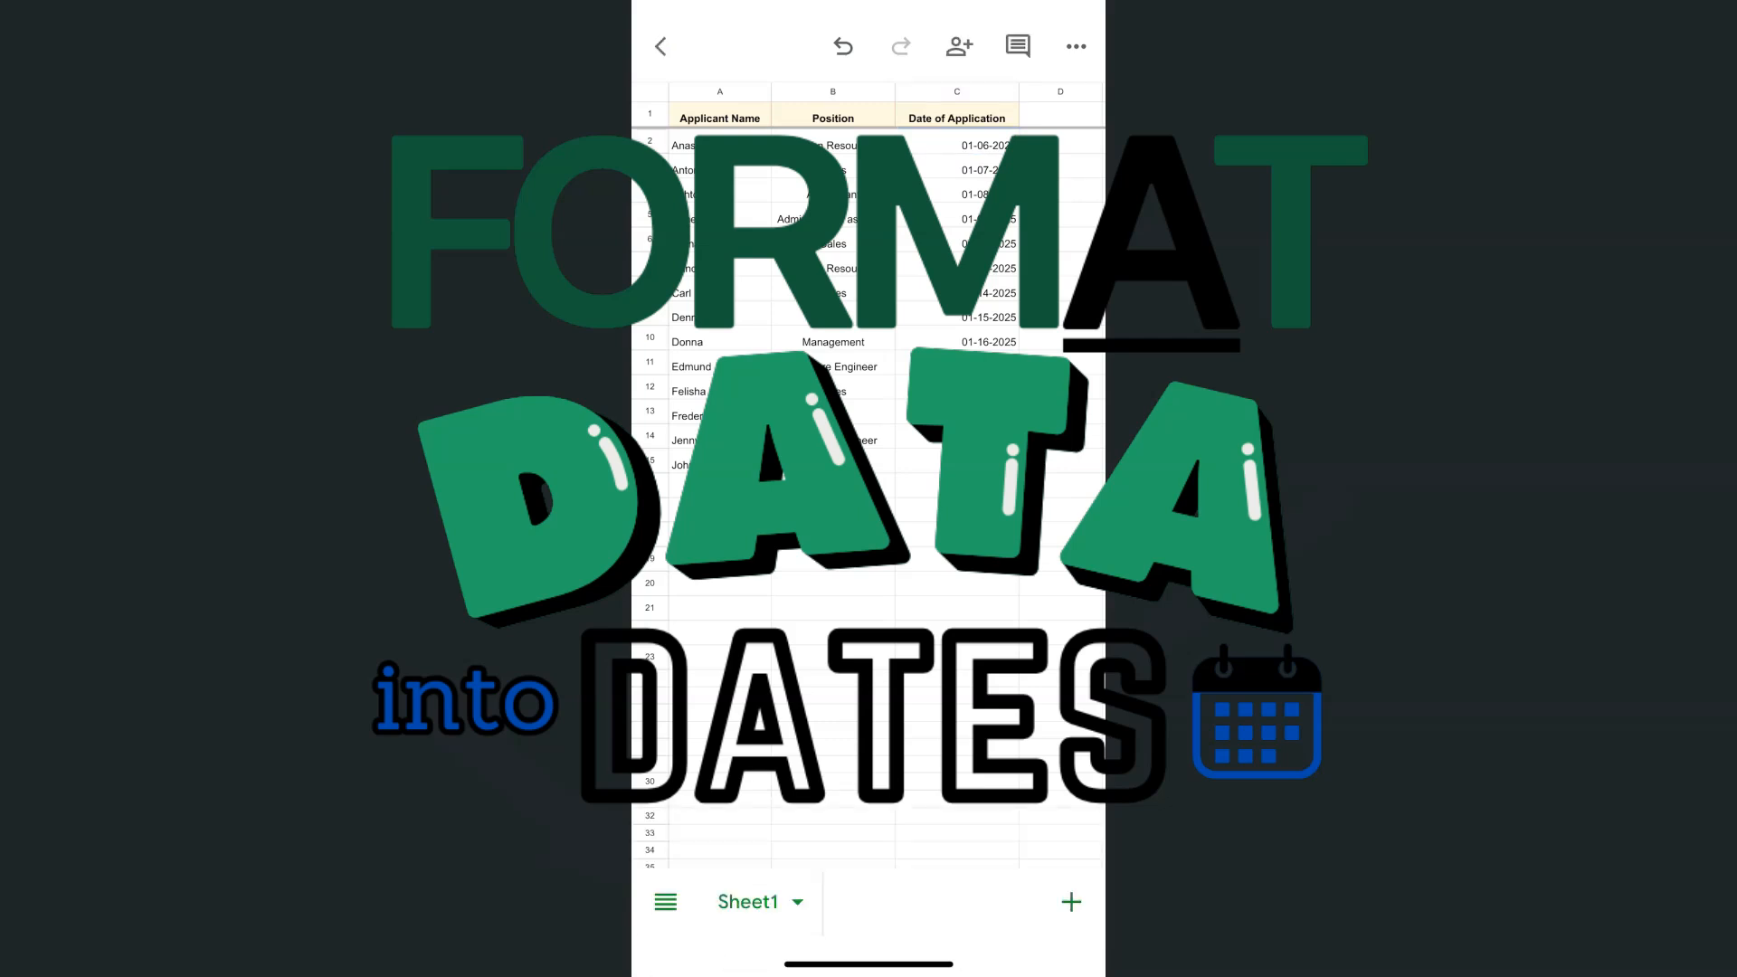